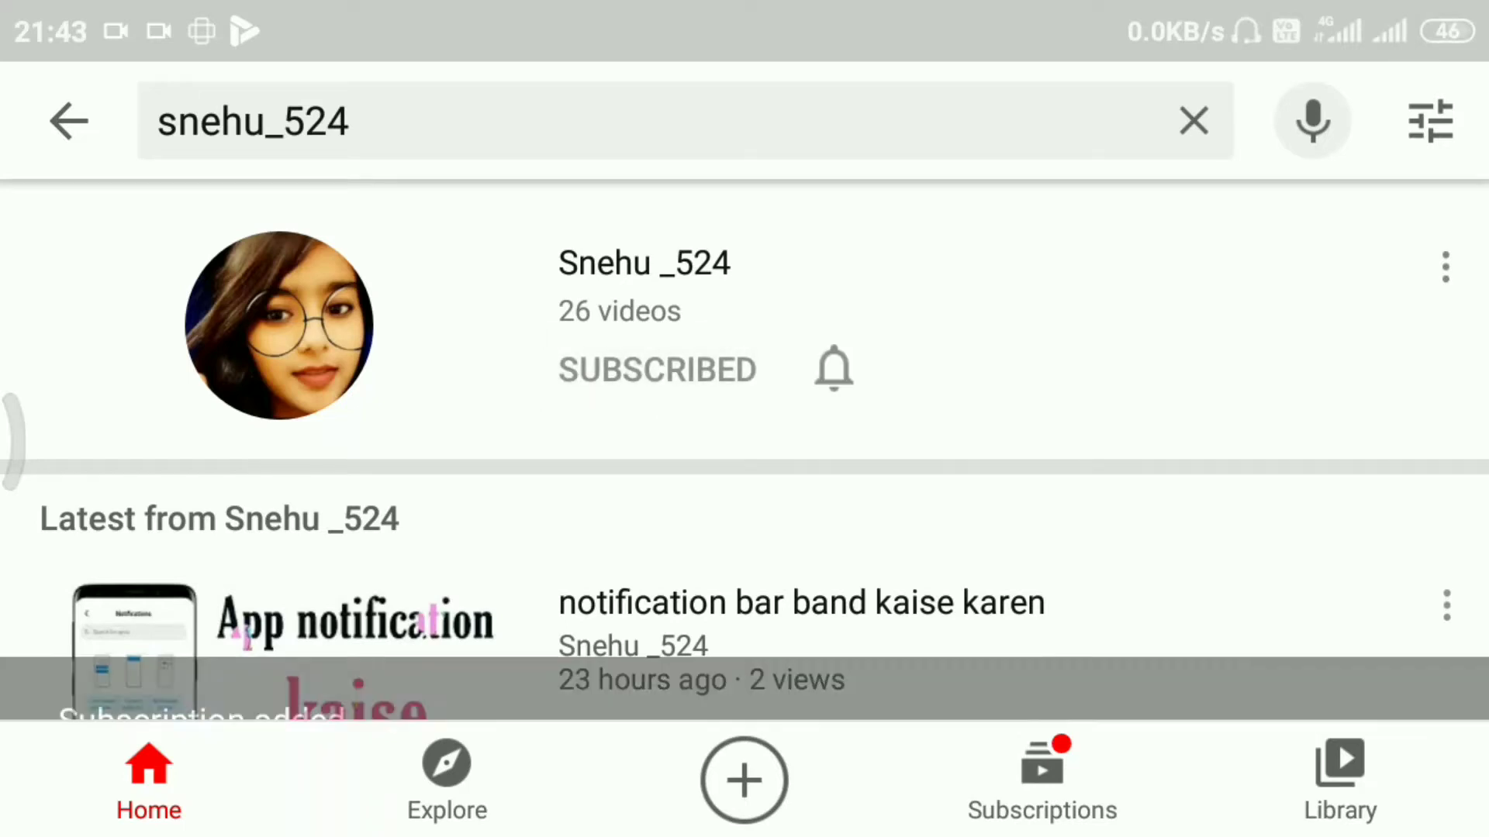
Switch the browser to YouTube's desktop site
left_click(833, 369)
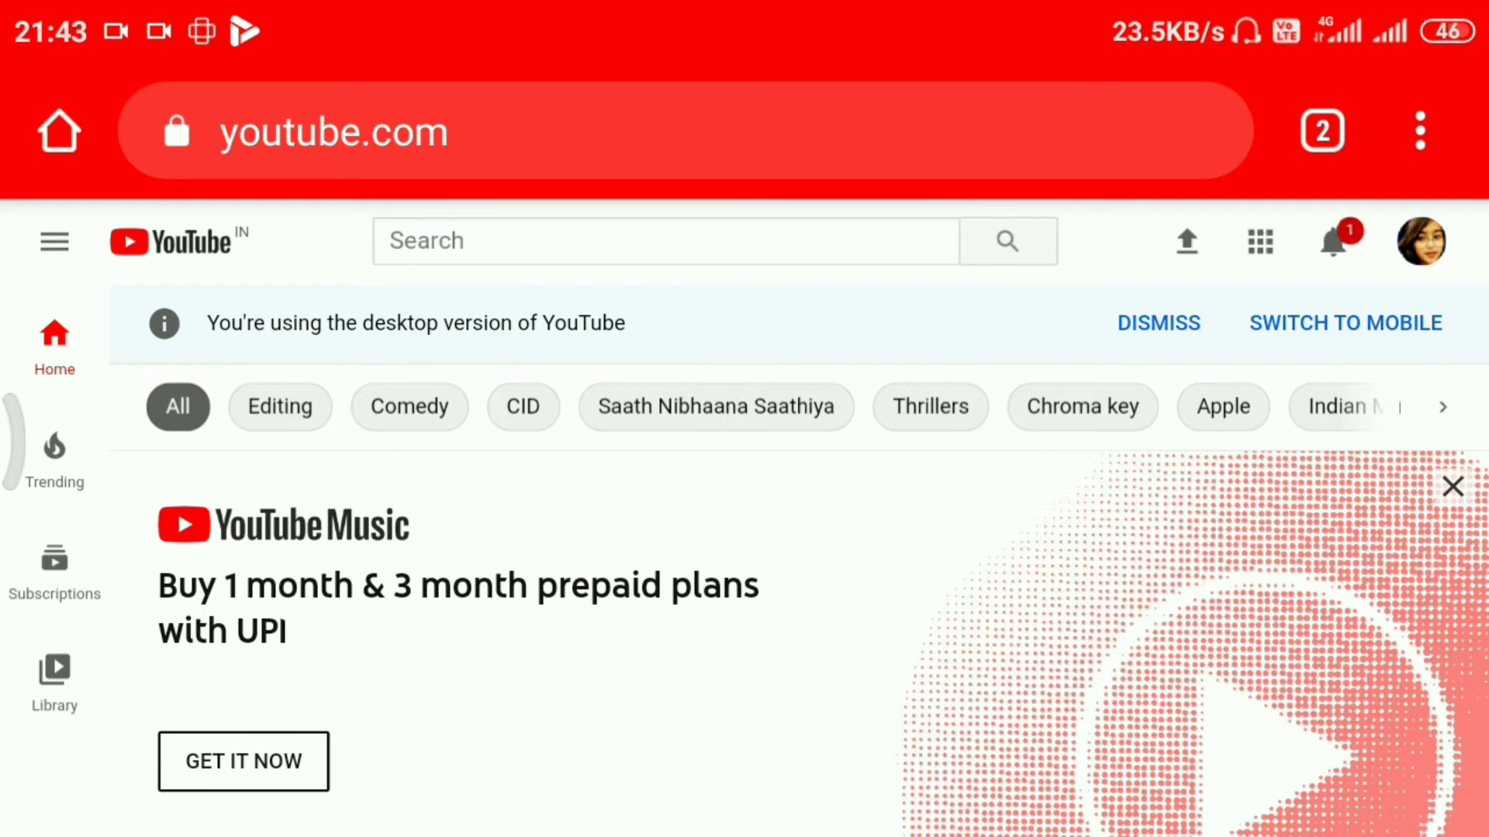
Go to your own channel page from the account menu and launch YouTube Studio in a new tab
left_click(1421, 240)
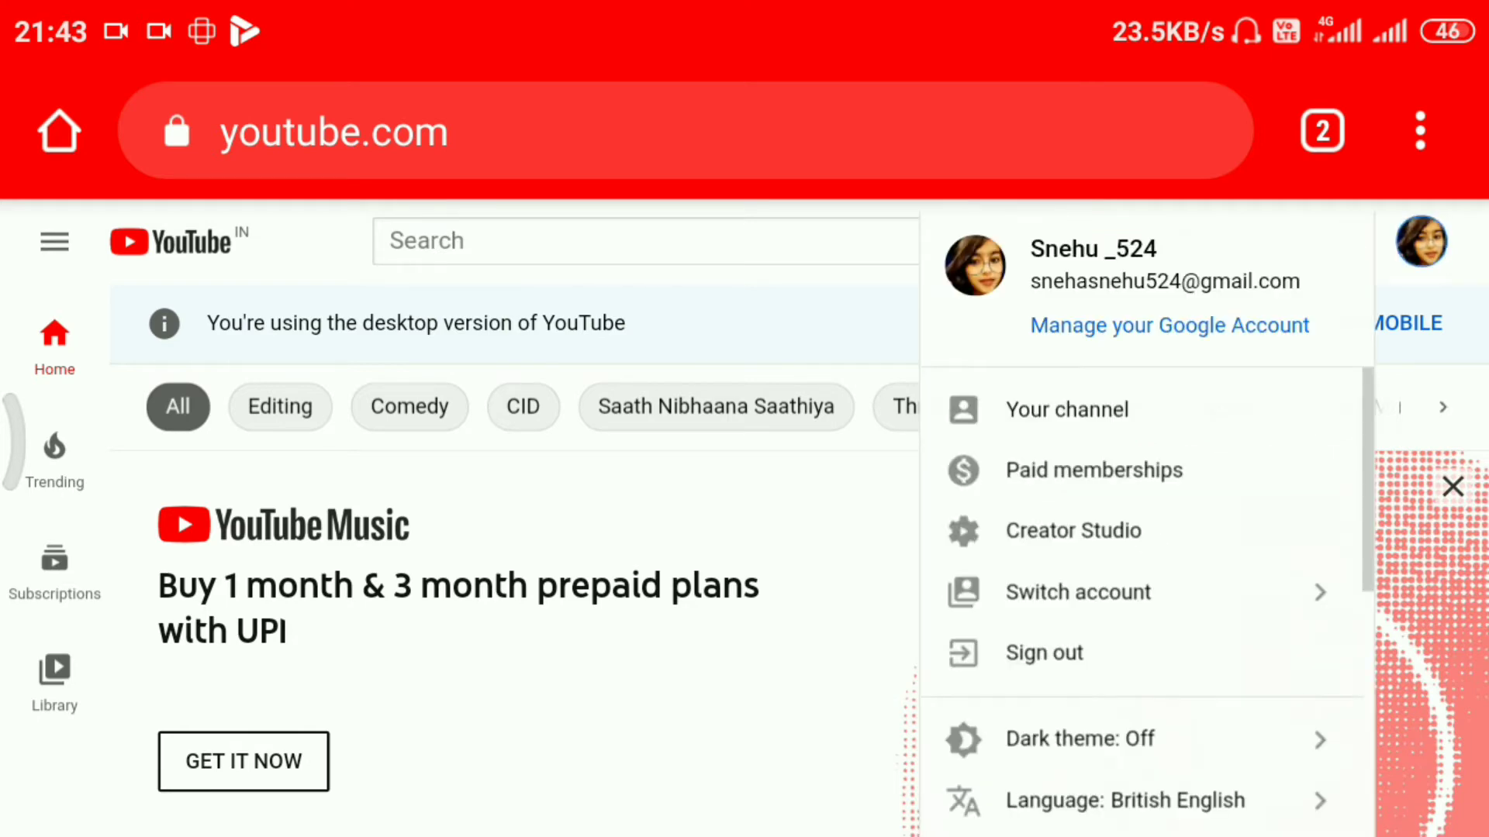
left_click(1065, 409)
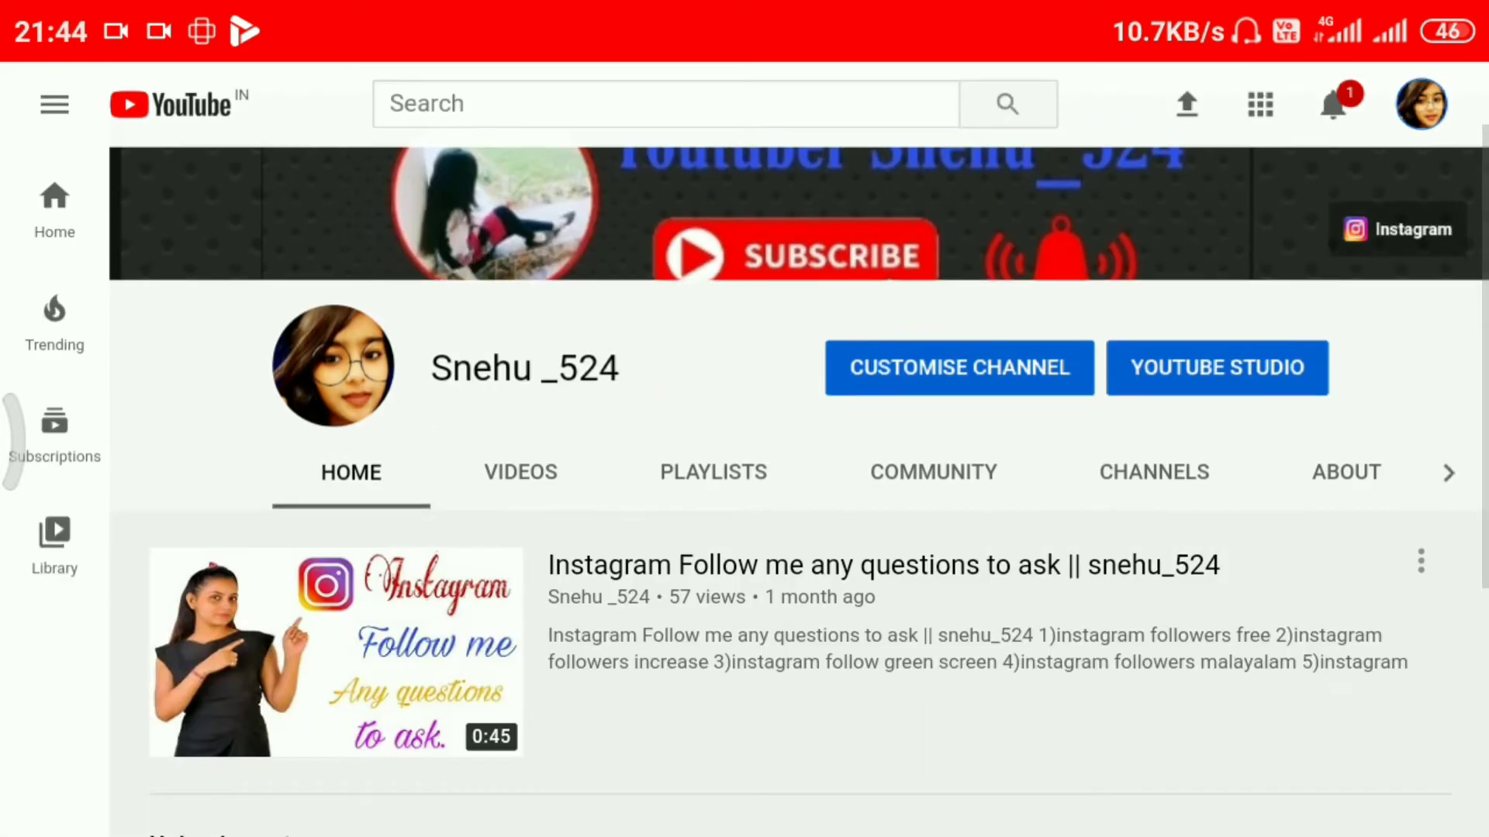
scroll("down", 3)
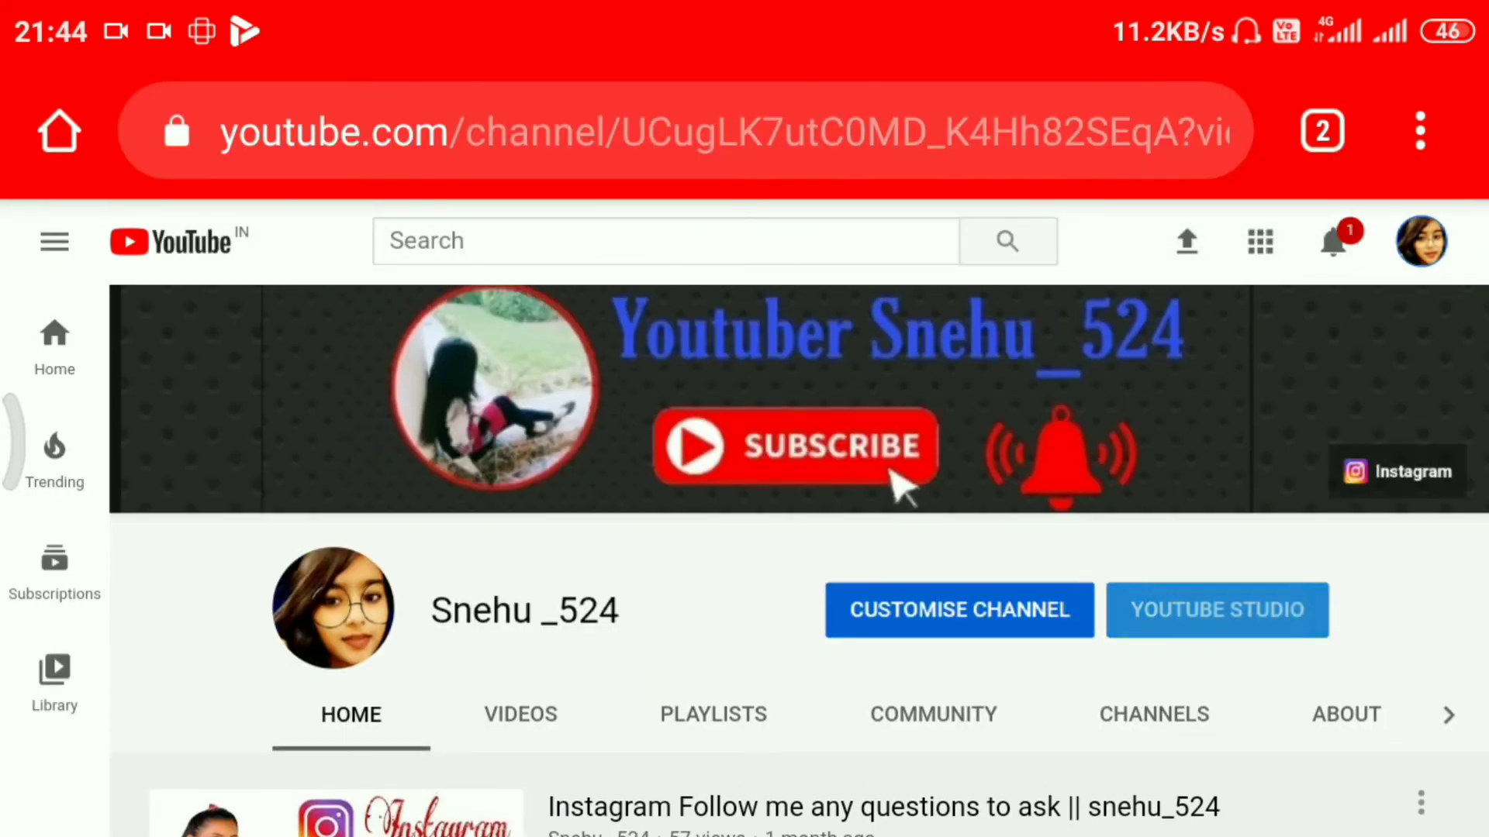
left_click(1321, 130)
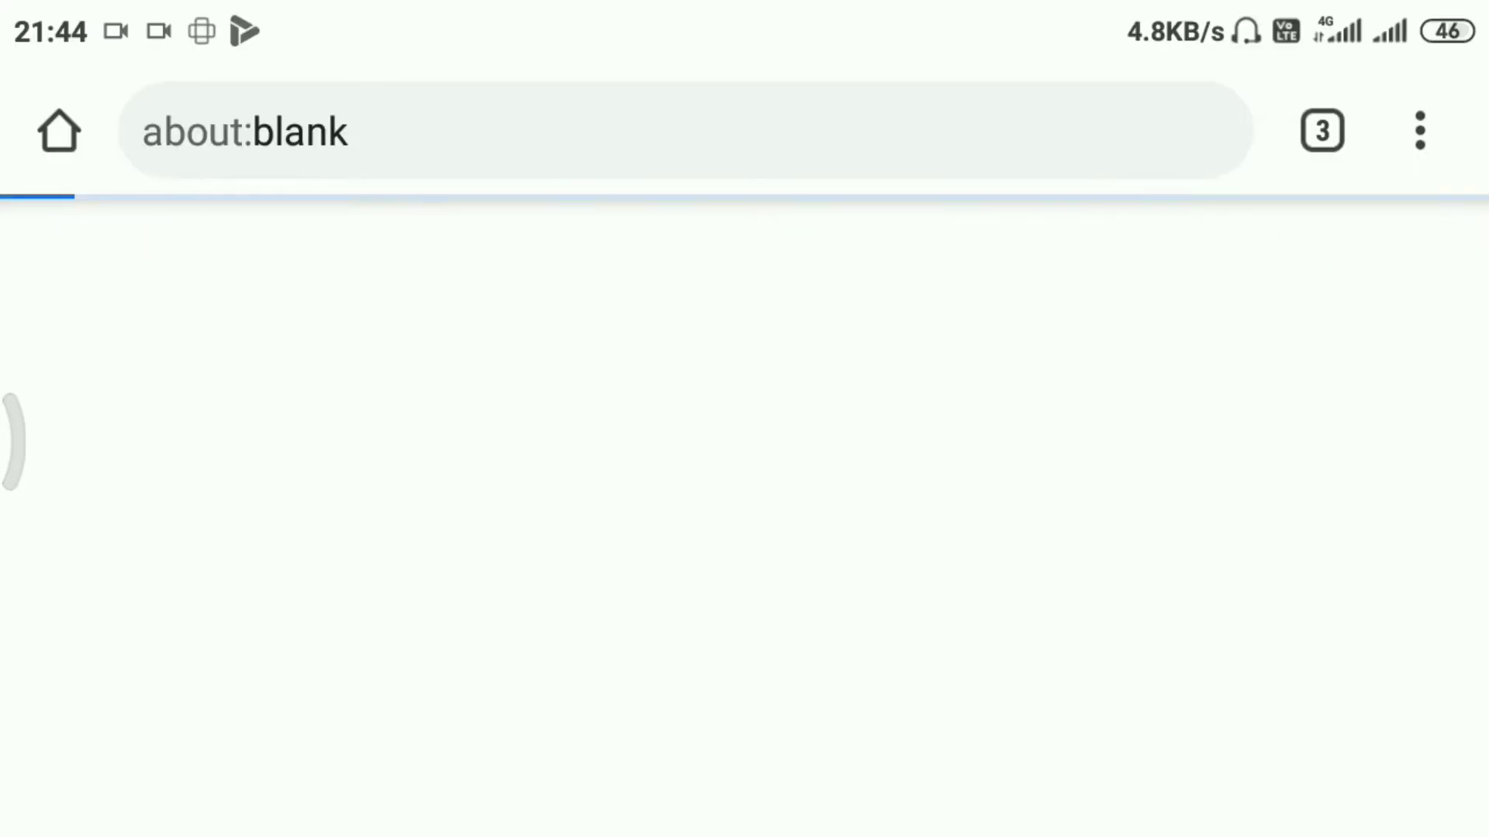
Load studio.youtube.com to reach the Snehu_524 channel dashboard
type("studio.youtube.com/channel/UCugLK7utC0MD_K4H")
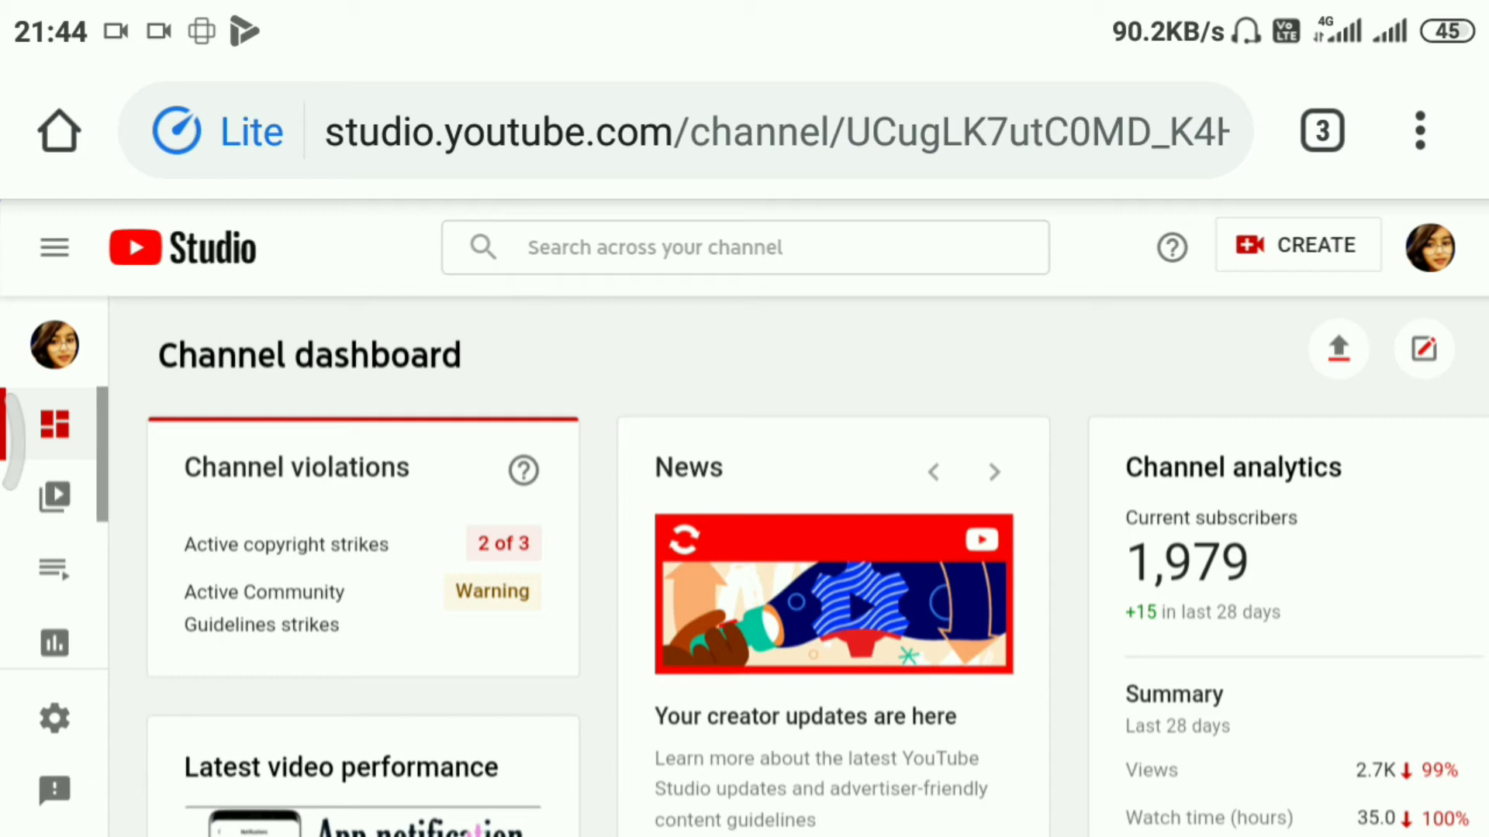
Reach the sidebar Settings gear and bring up the channel Settings dialog
scroll("down", 3)
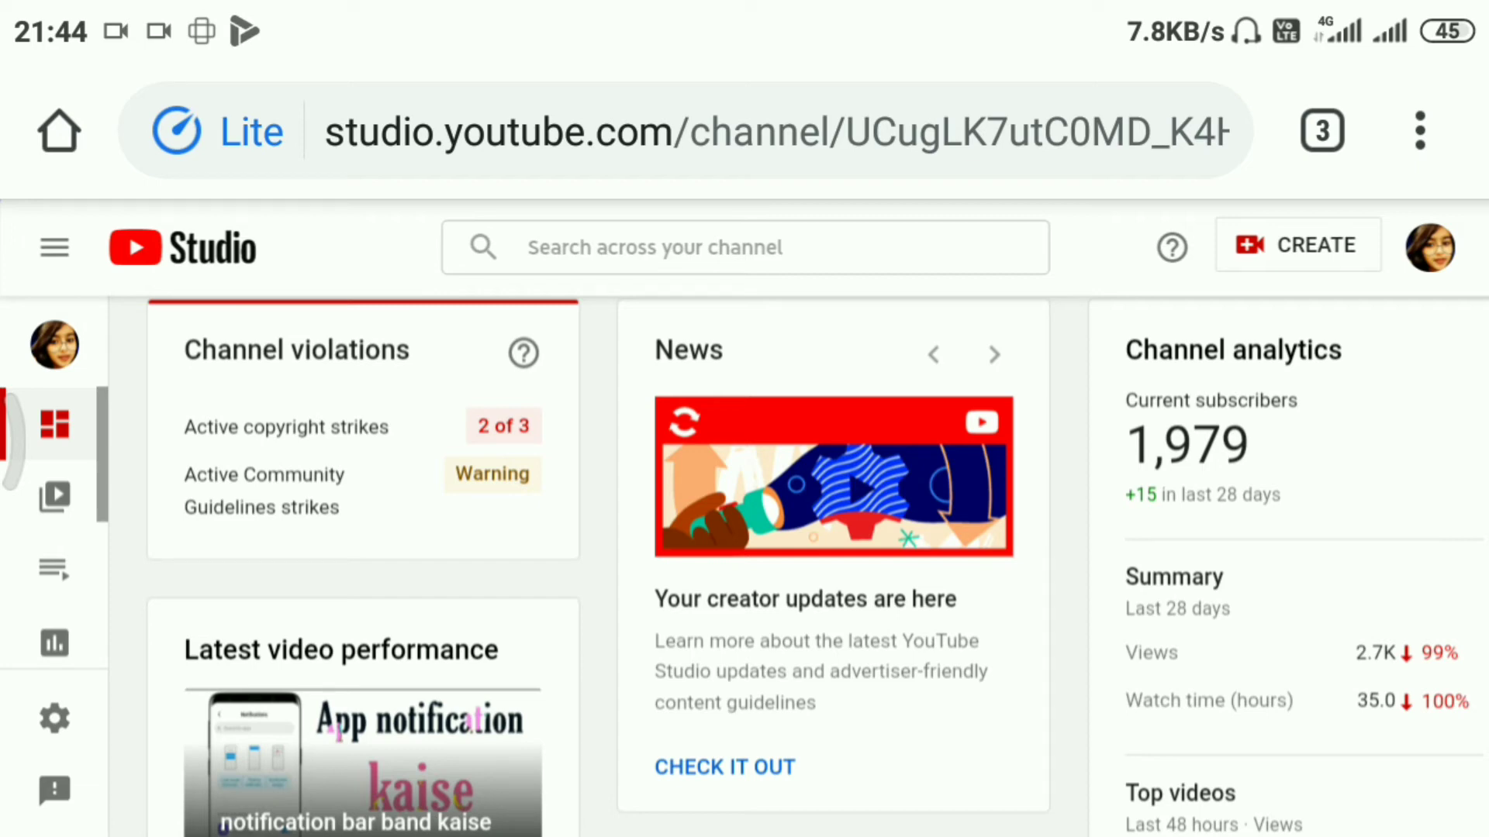
scroll("down", 3)
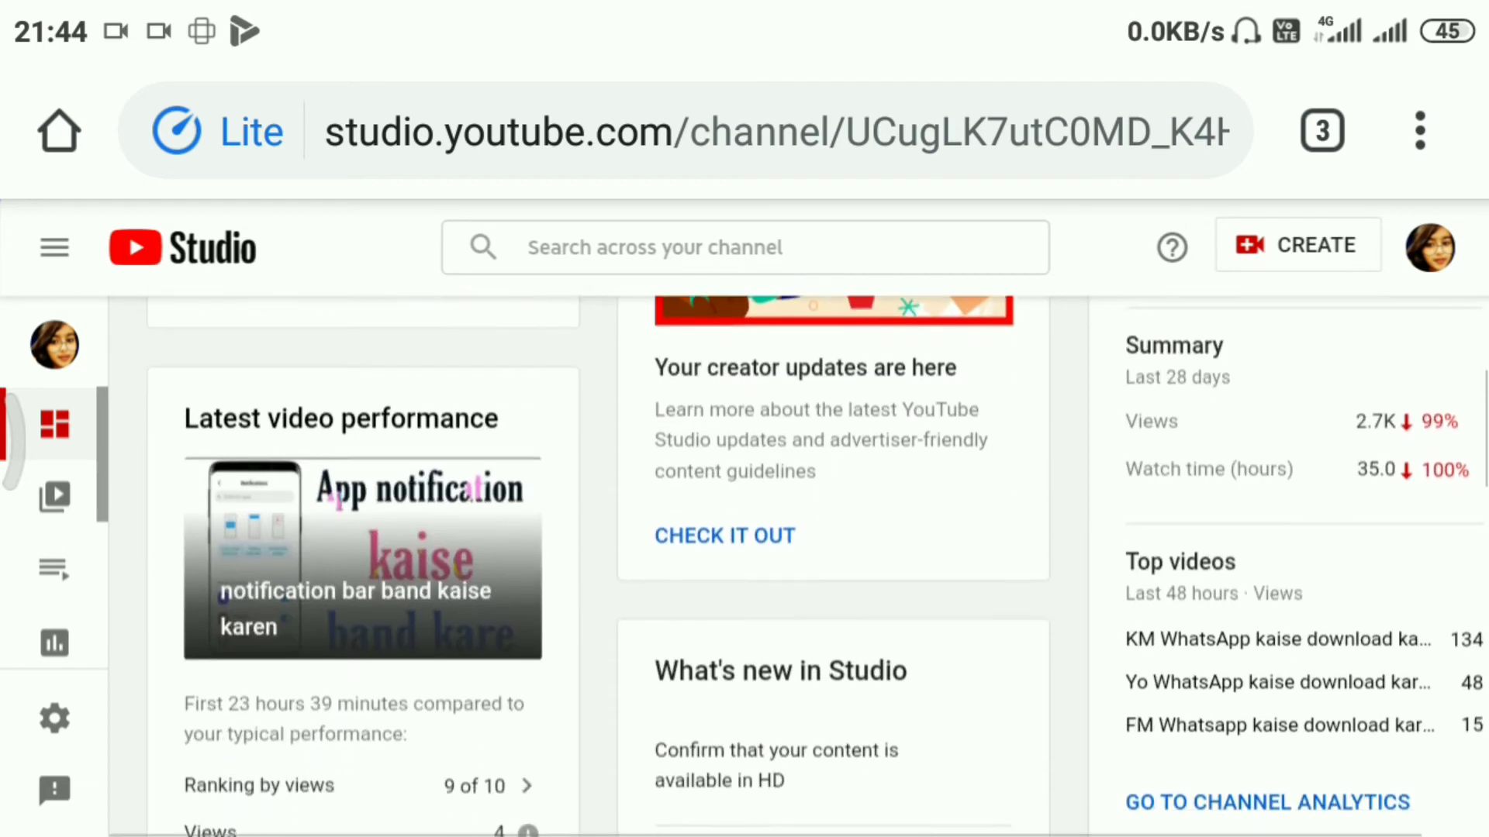
scroll("down", 3)
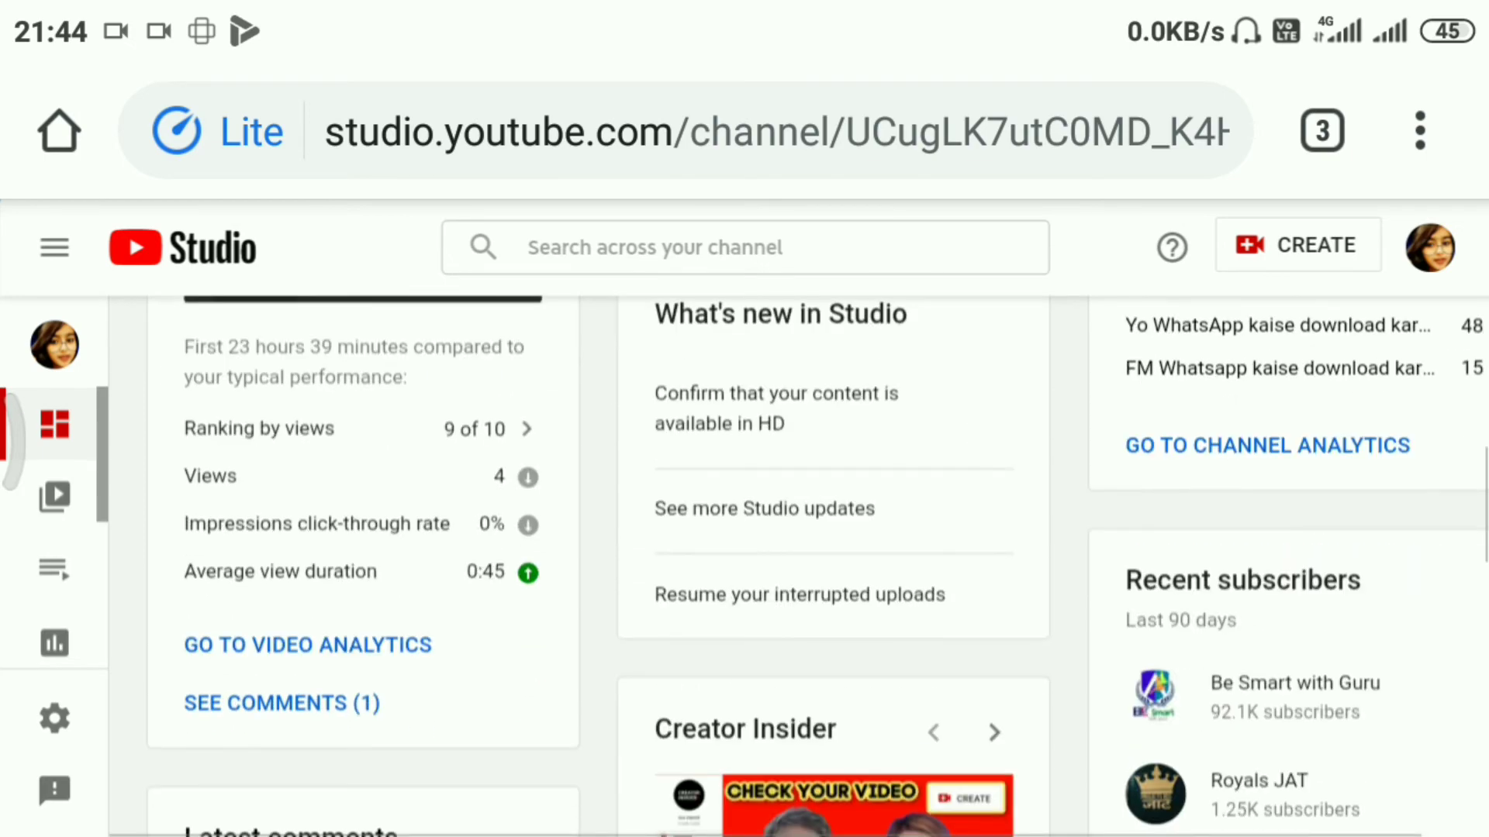
scroll("down", 3)
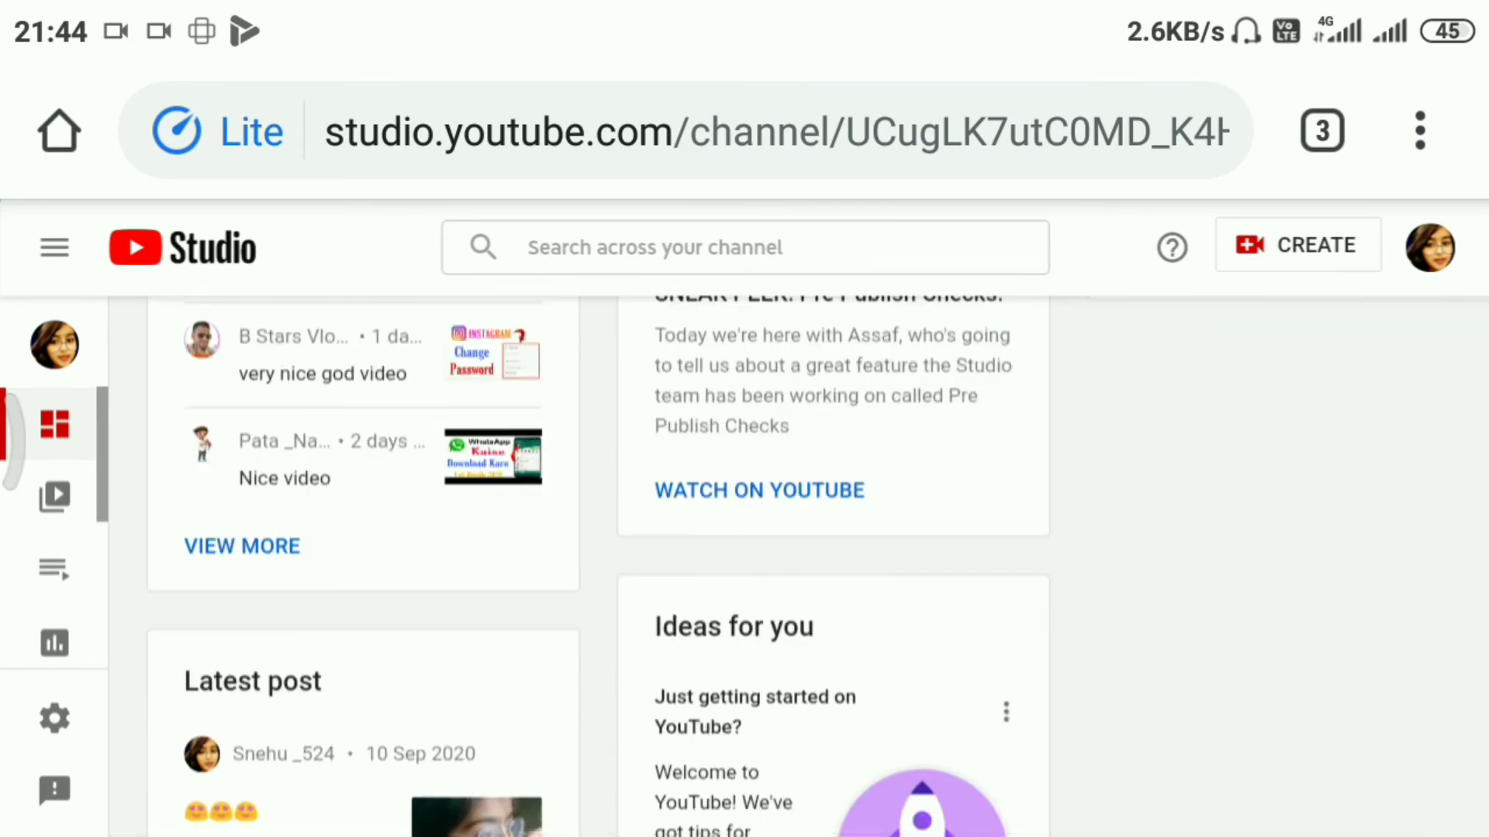
scroll("down", 3)
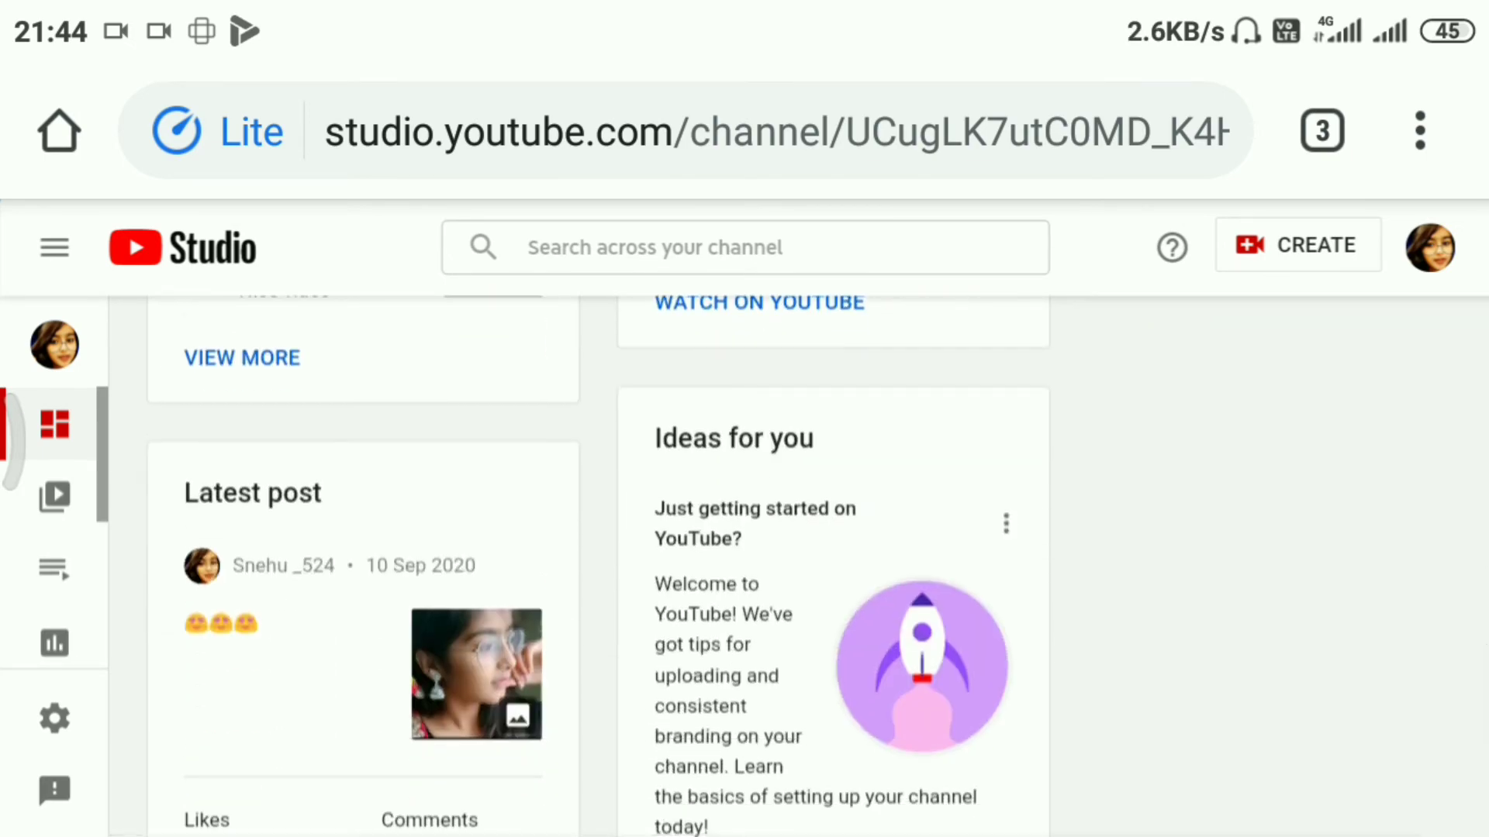
left_click(55, 718)
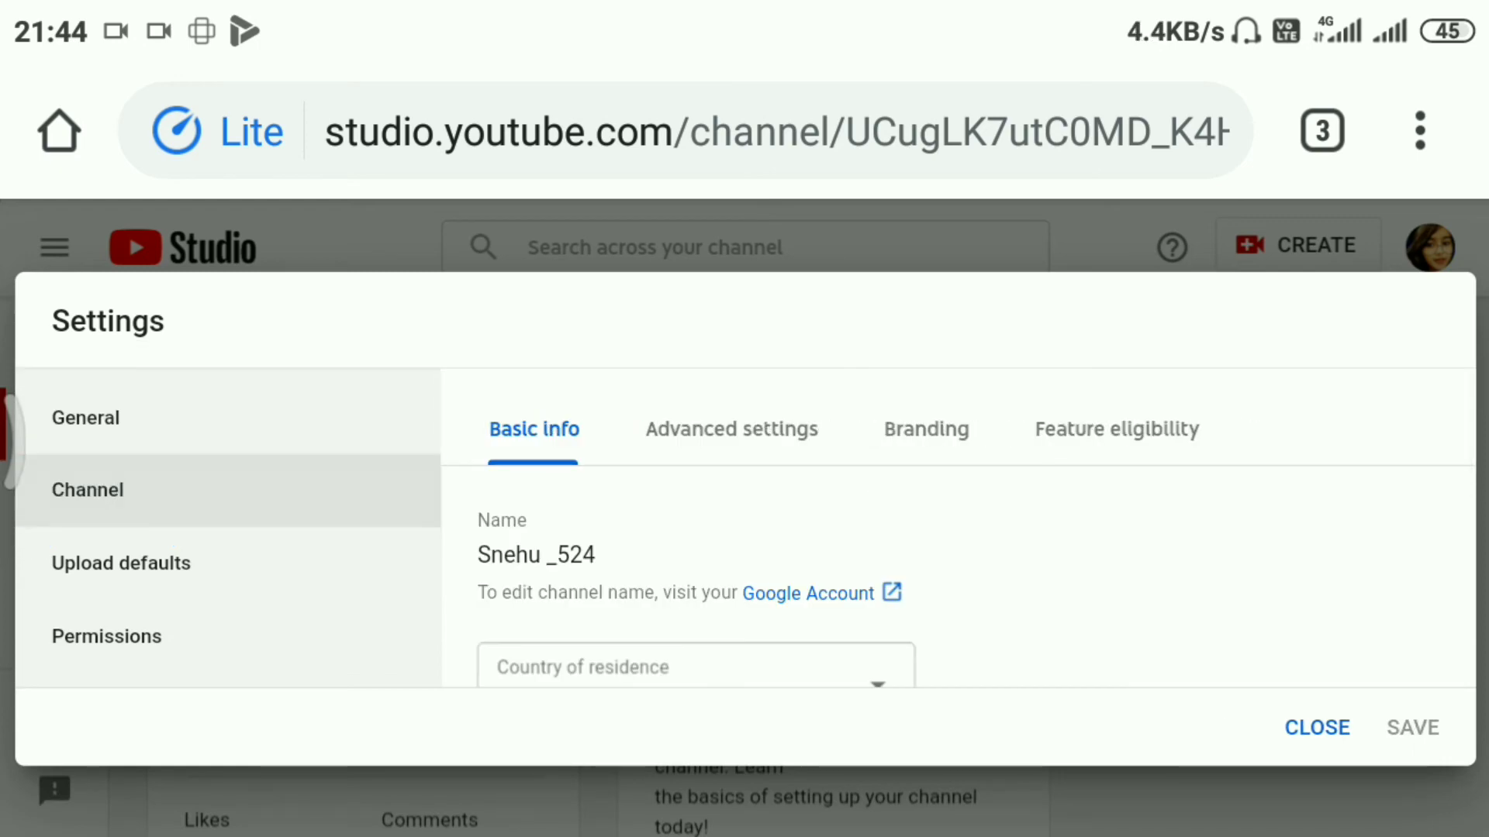
Under Advanced settings, tick then untick 'Display the number of people subscribed'
left_click(730, 428)
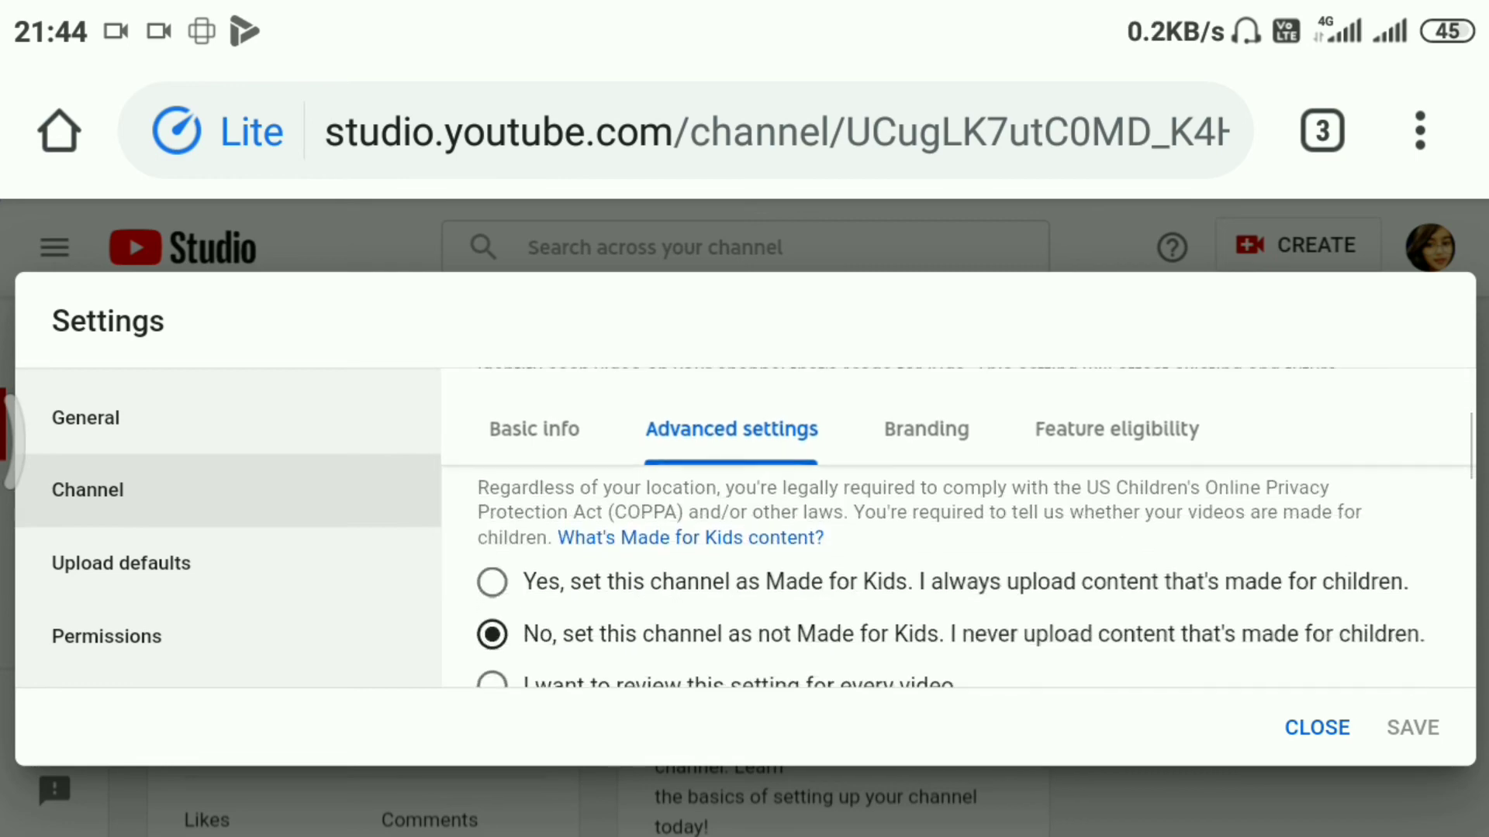
scroll("down", 3)
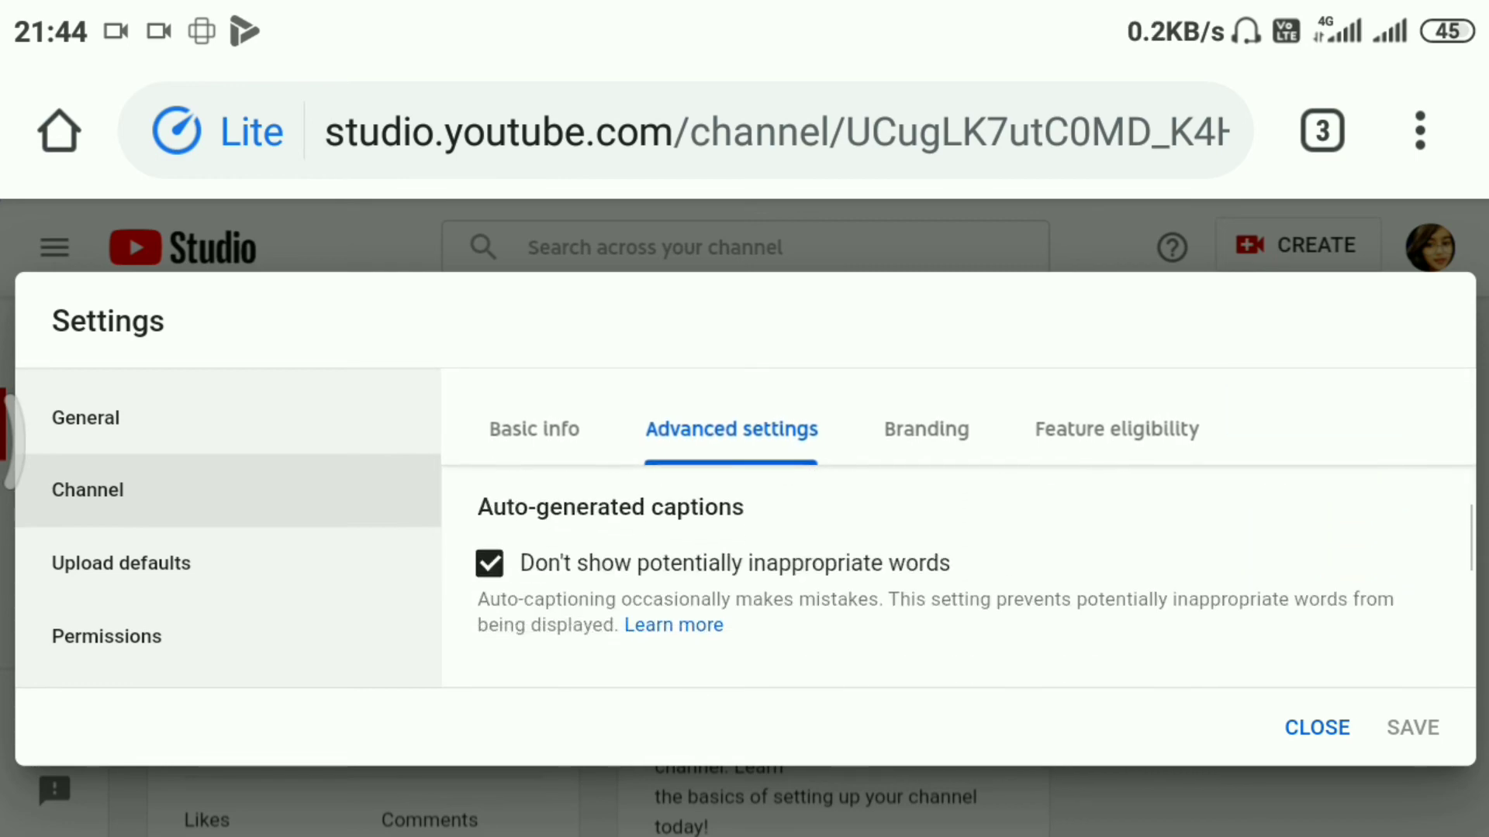
scroll("down", 3)
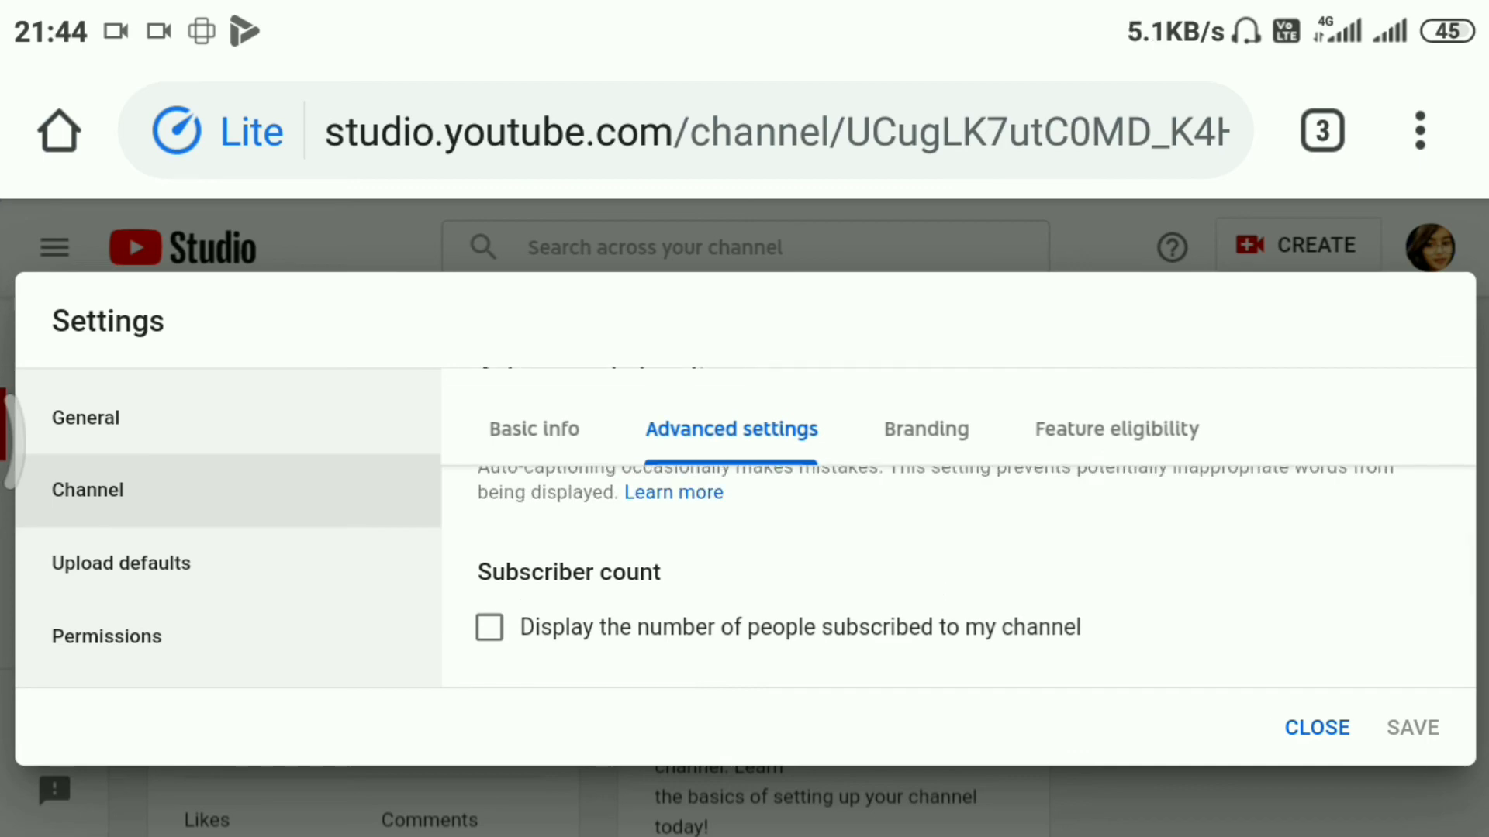
left_click(489, 626)
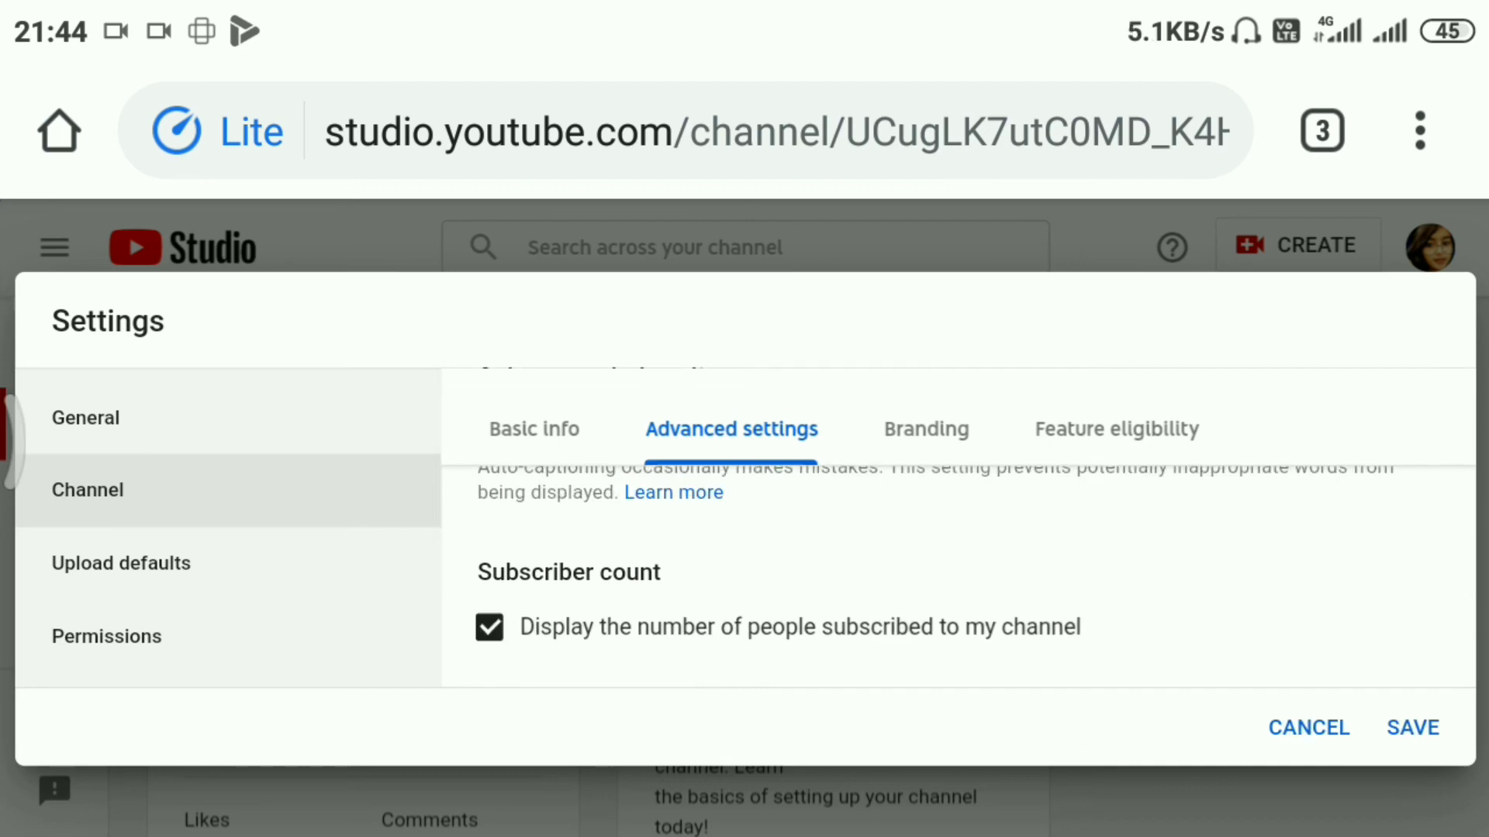
left_click(488, 626)
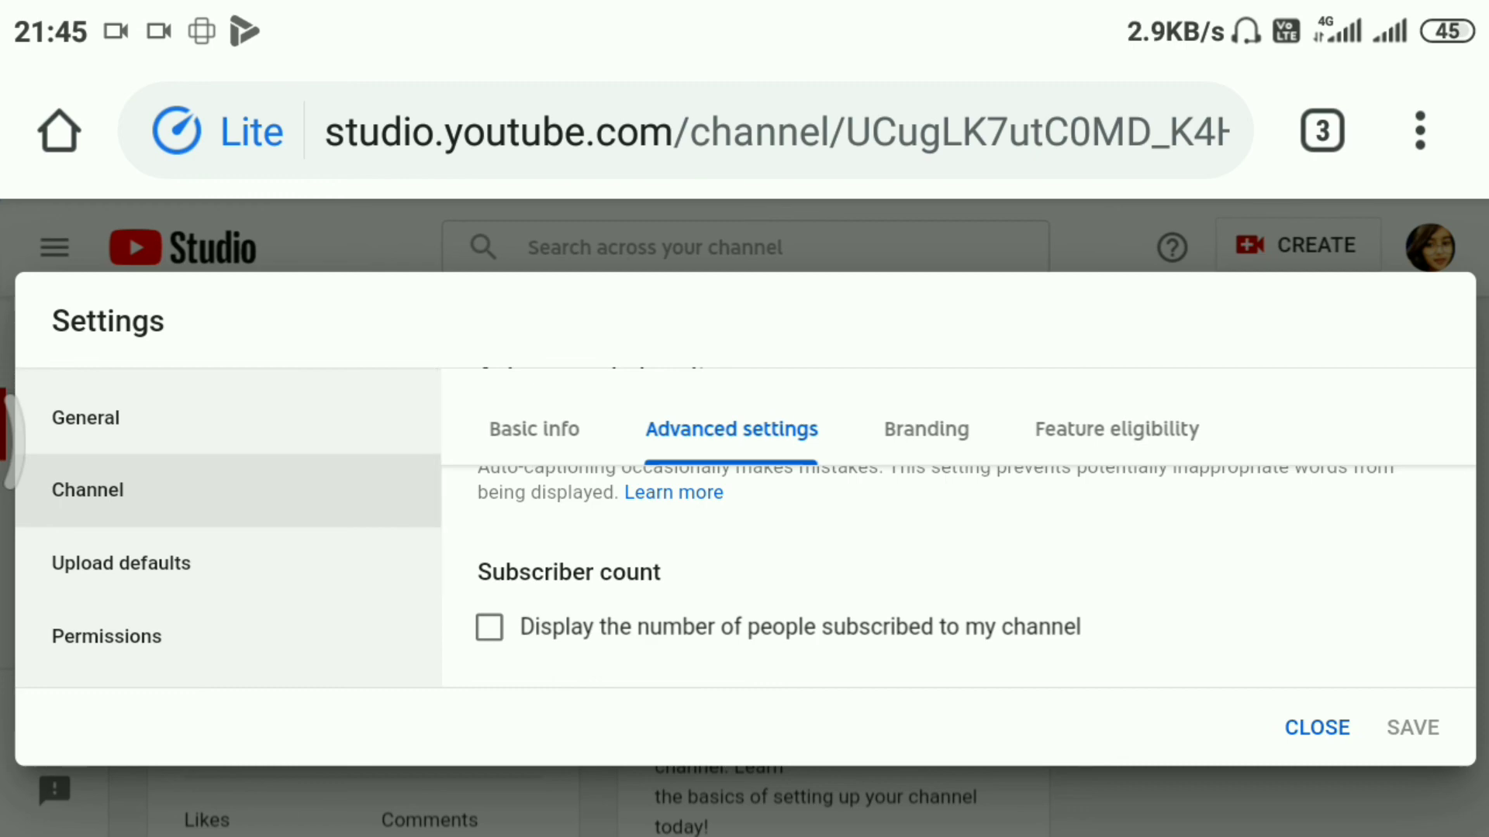
Close Settings without saving and reopen it on the General page
left_click(1316, 728)
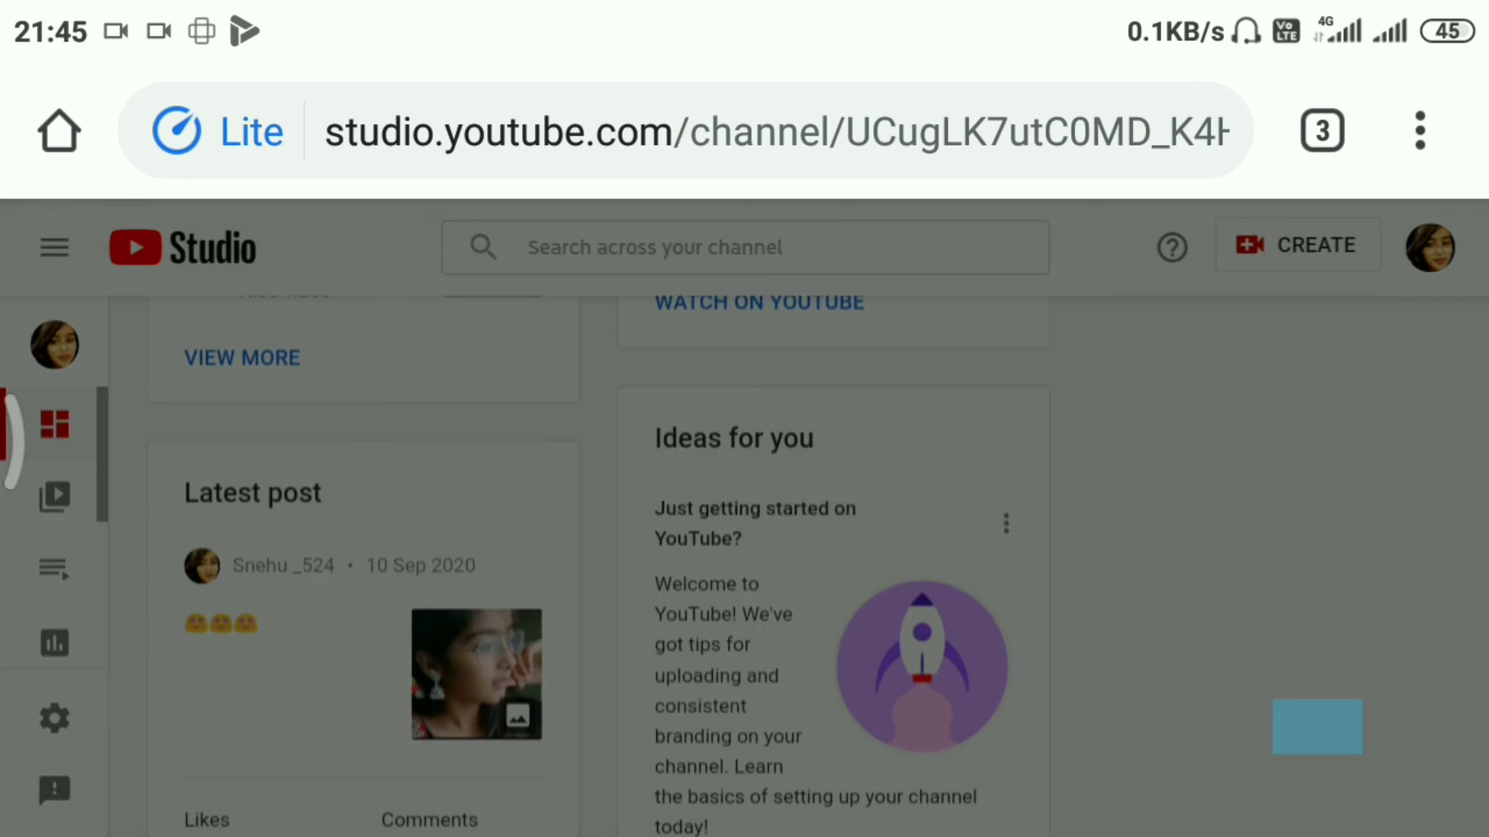
scroll("down", 3)
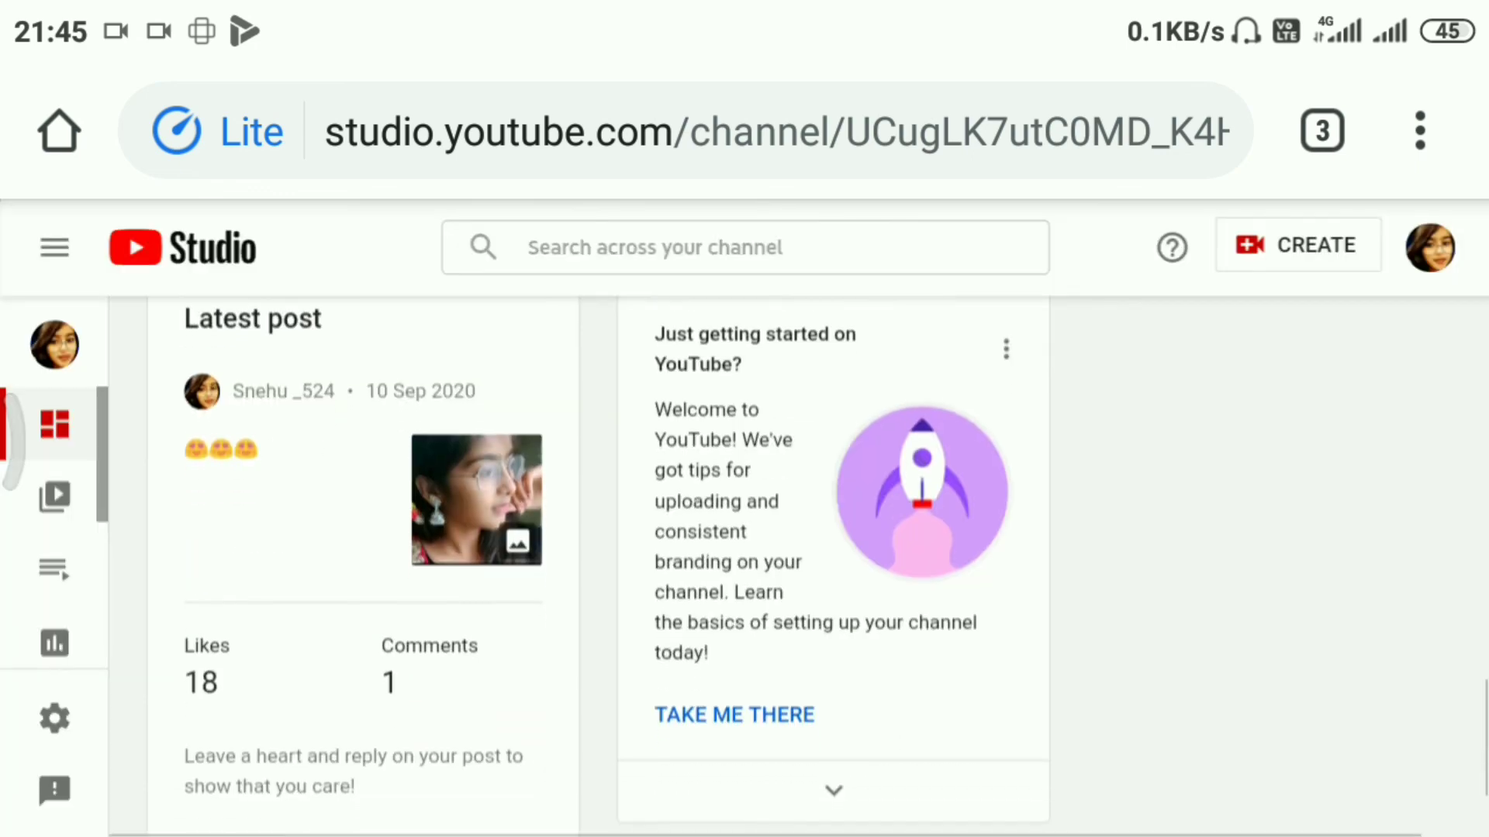
left_click(54, 718)
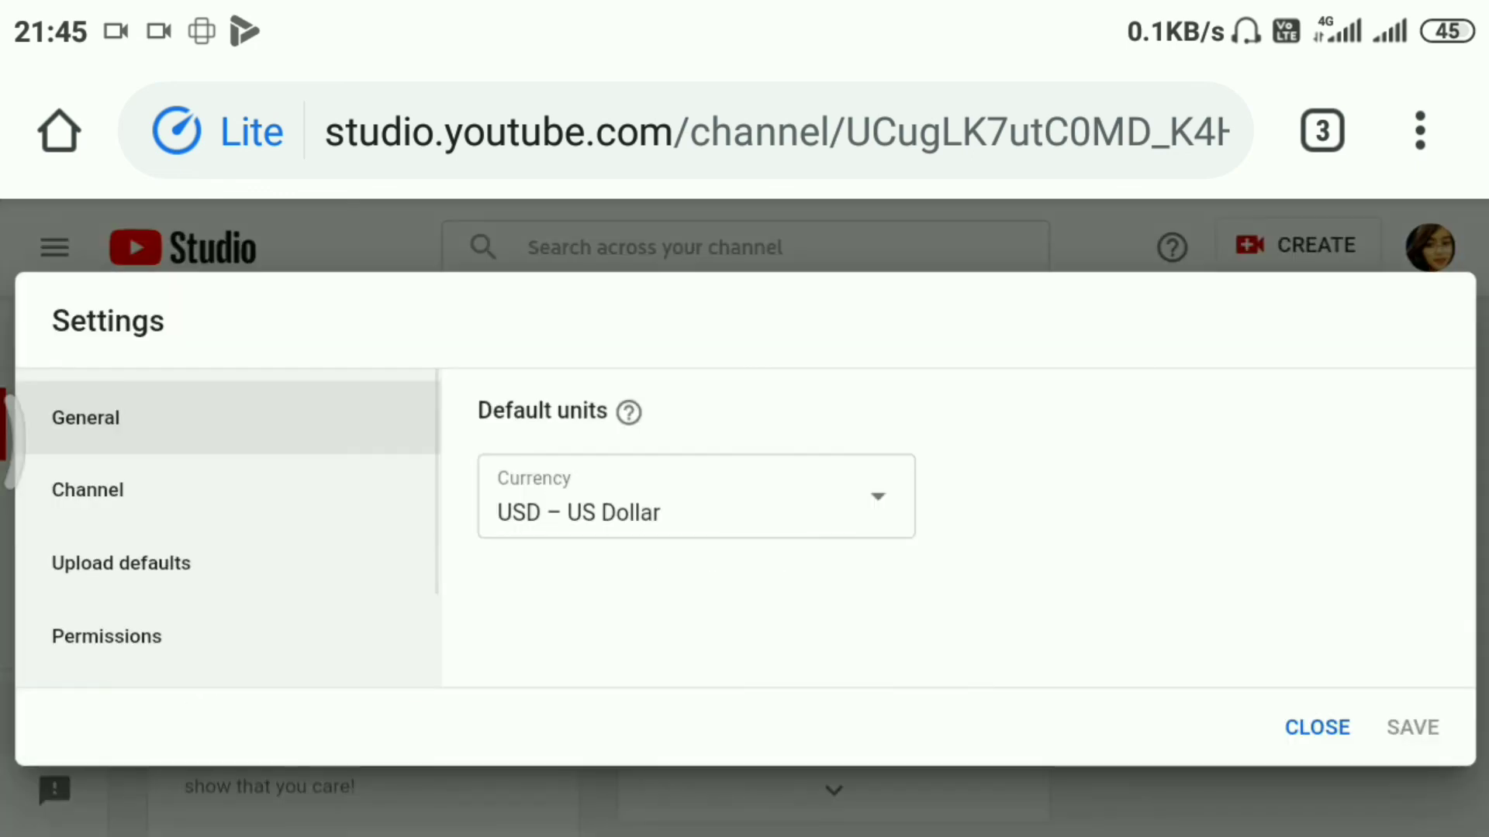